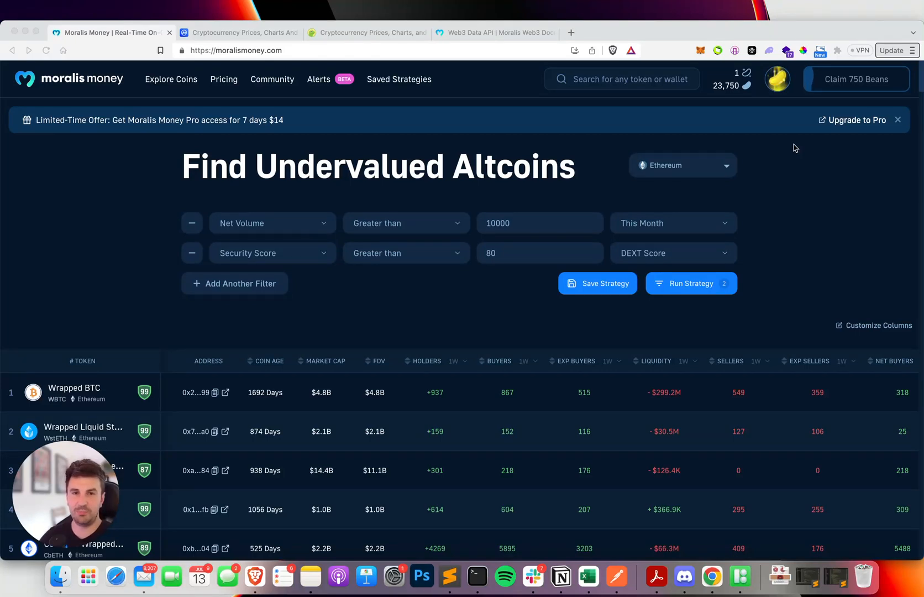
{"action": "mouse_move", "coordinate": [787, 114]}
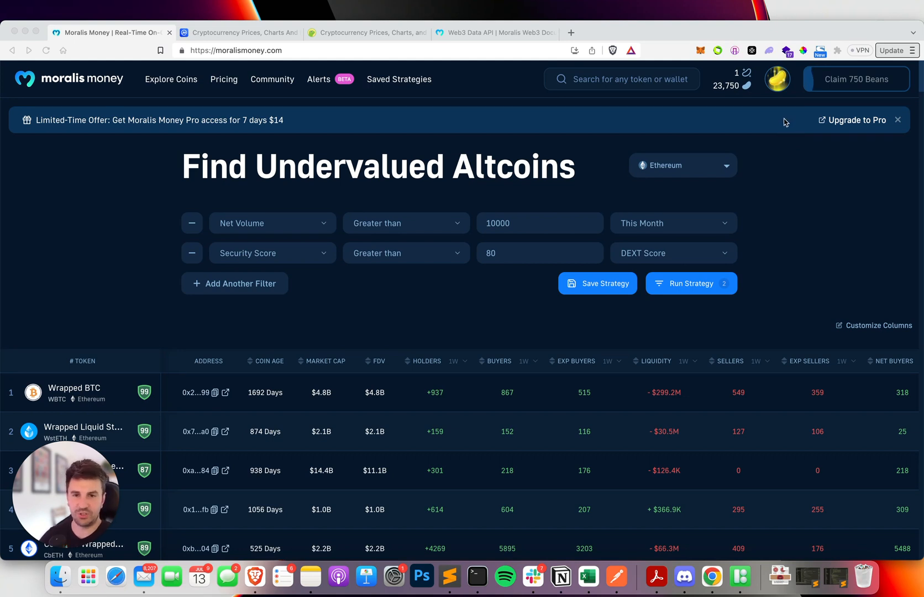
{"action": "mouse_move", "coordinate": [510, 107]}
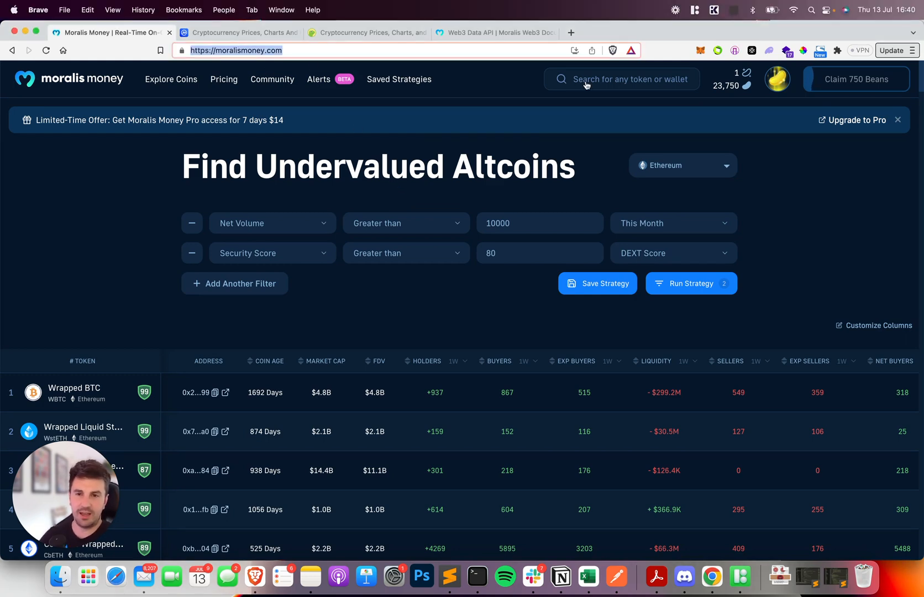
- Search 'pepe' to list Pepe, Wrapped Pepe, Pepe 2.0, Pepe AI and Azuki Pepe tokens
{"action": "type", "text": "pepe"}
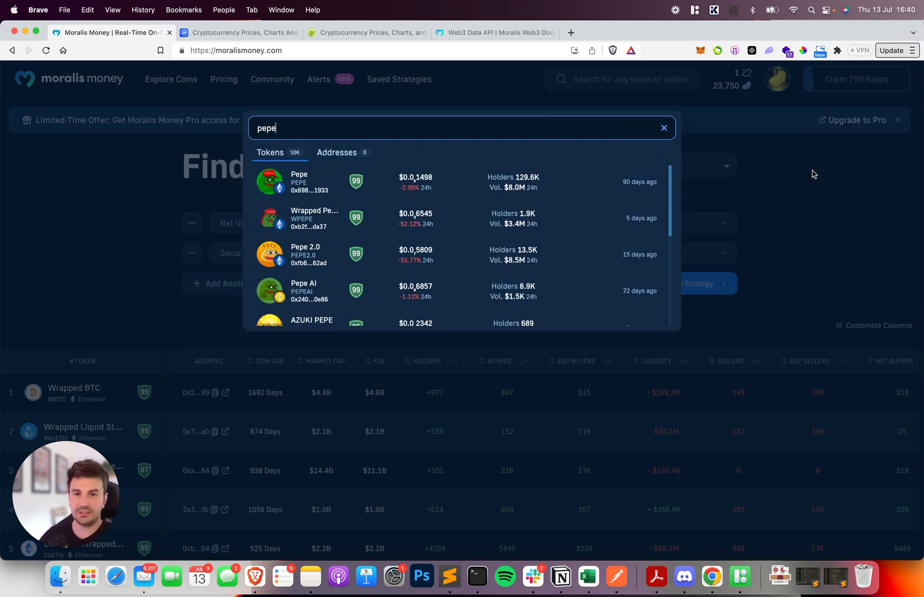
{"action": "mouse_move", "coordinate": [809, 171]}
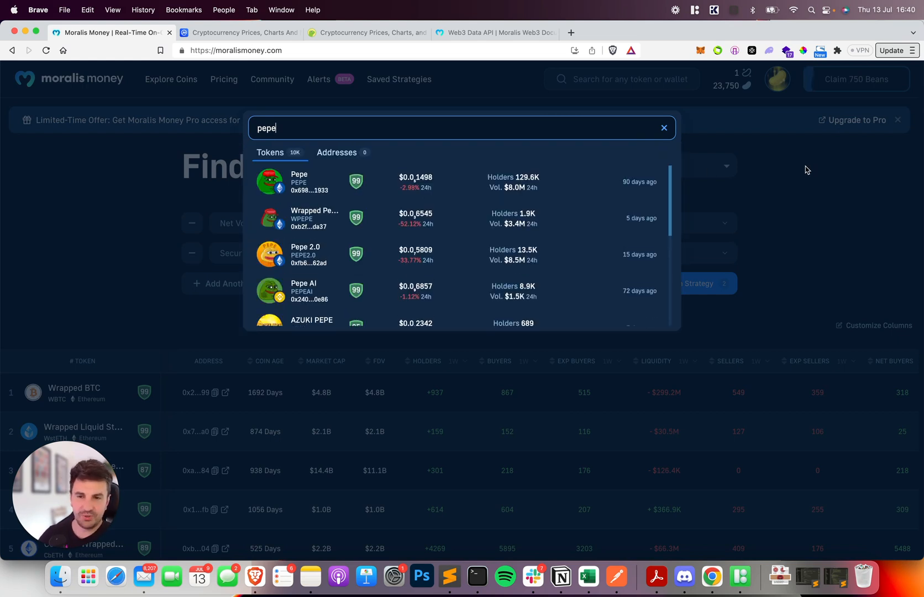
{"action": "mouse_move", "coordinate": [726, 133]}
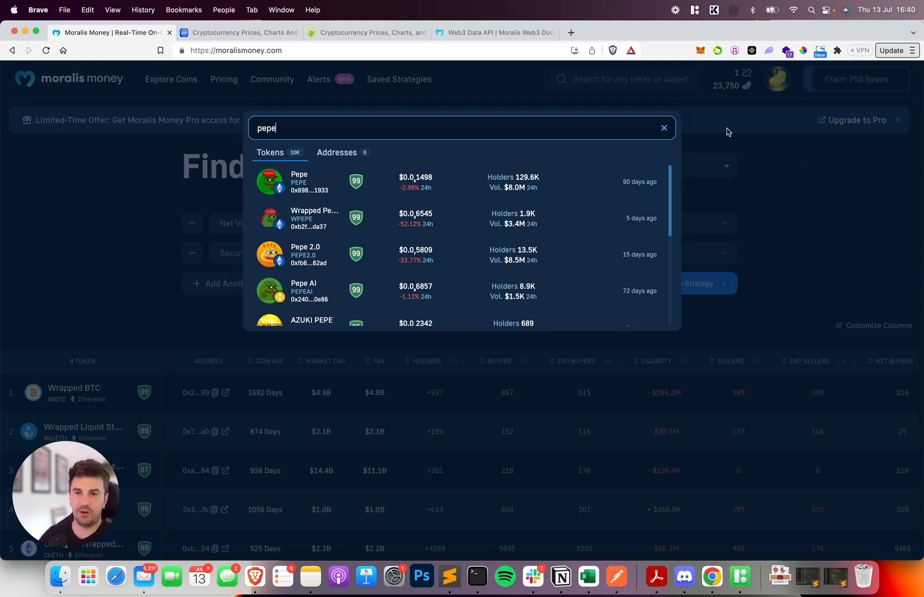
{"action": "mouse_move", "coordinate": [412, 182]}
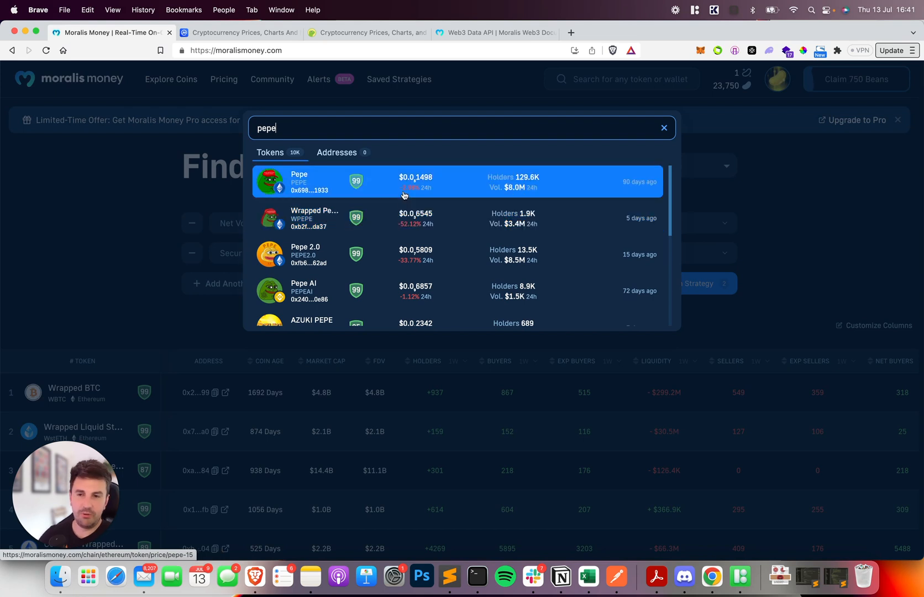
{"action": "mouse_move", "coordinate": [354, 190]}
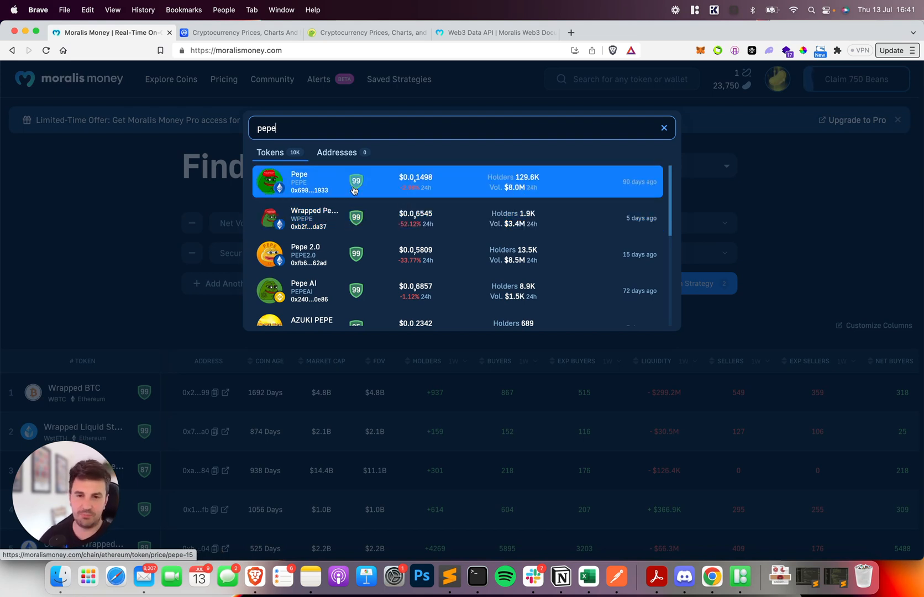
{"action": "mouse_move", "coordinate": [250, 264]}
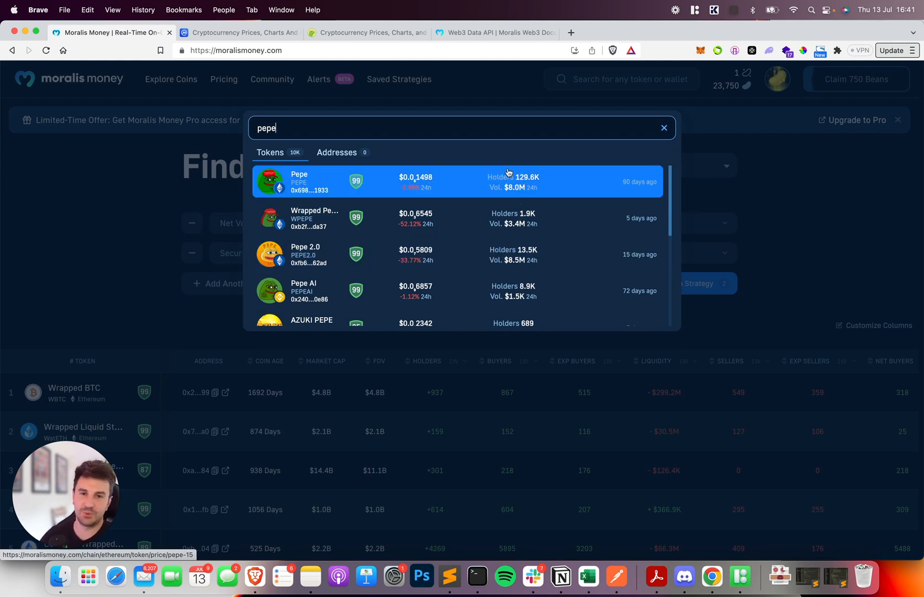
{"action": "mouse_move", "coordinate": [365, 193]}
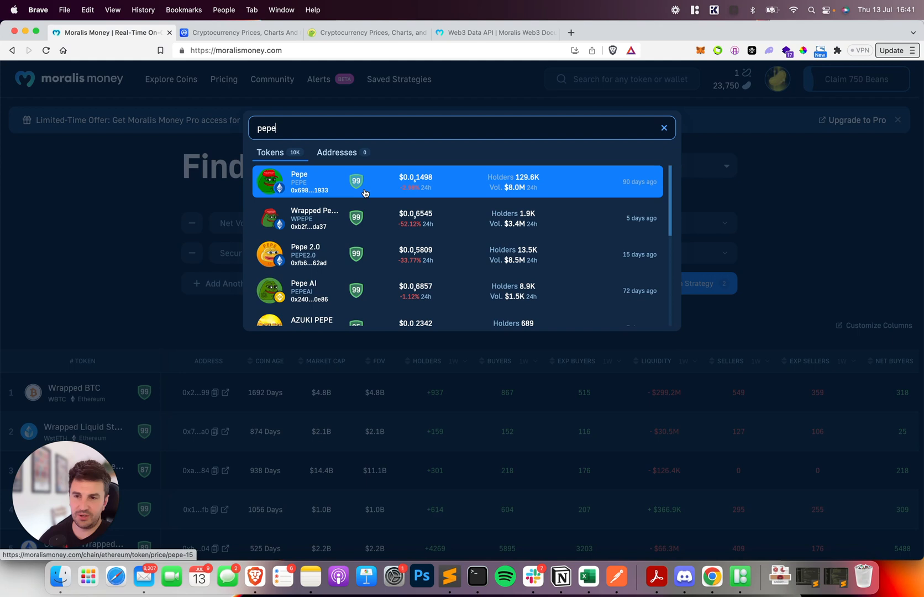
{"action": "mouse_move", "coordinate": [441, 198]}
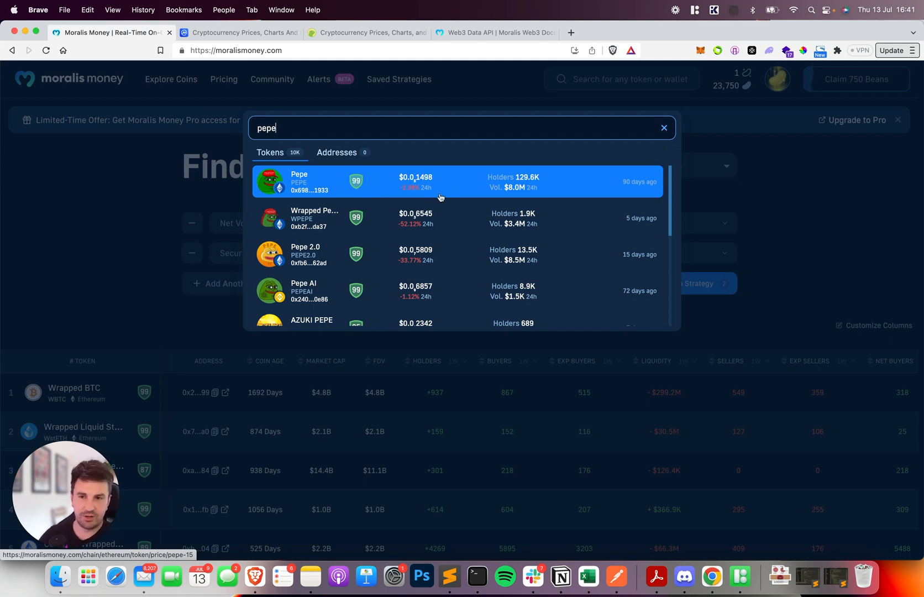
{"action": "mouse_move", "coordinate": [563, 203]}
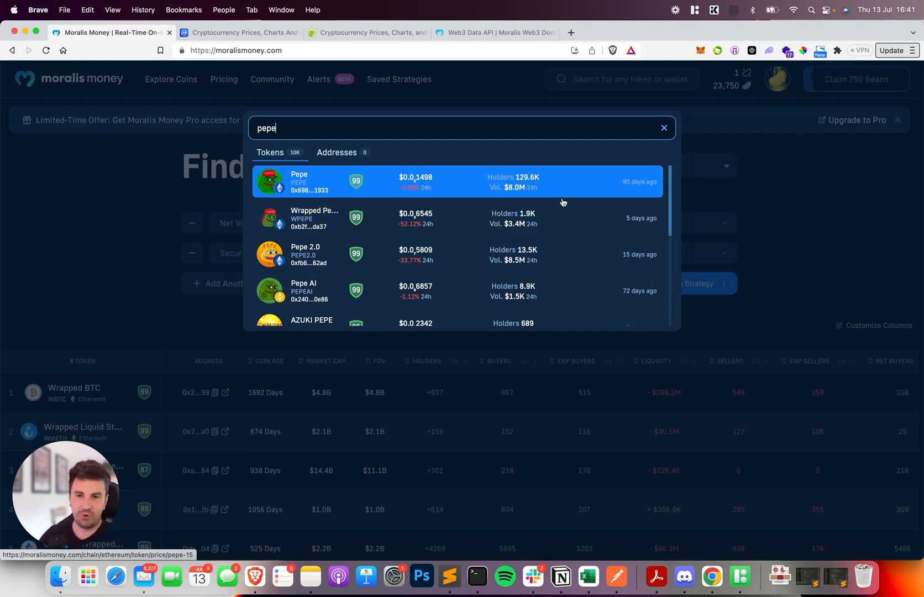
{"action": "mouse_move", "coordinate": [781, 204]}
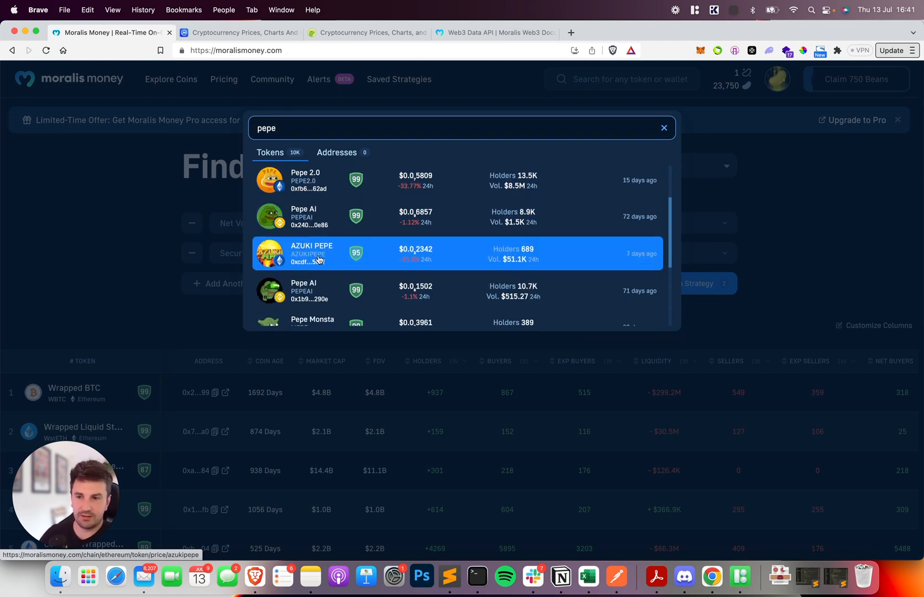
{"action": "scroll", "scroll_direction": "up", "scroll_amount": 3}
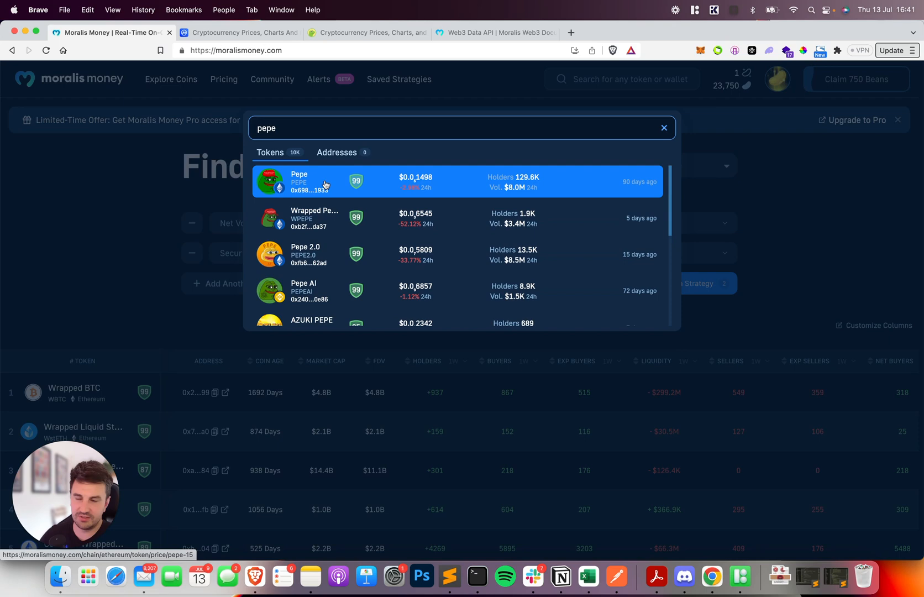
{"action": "mouse_move", "coordinate": [336, 277]}
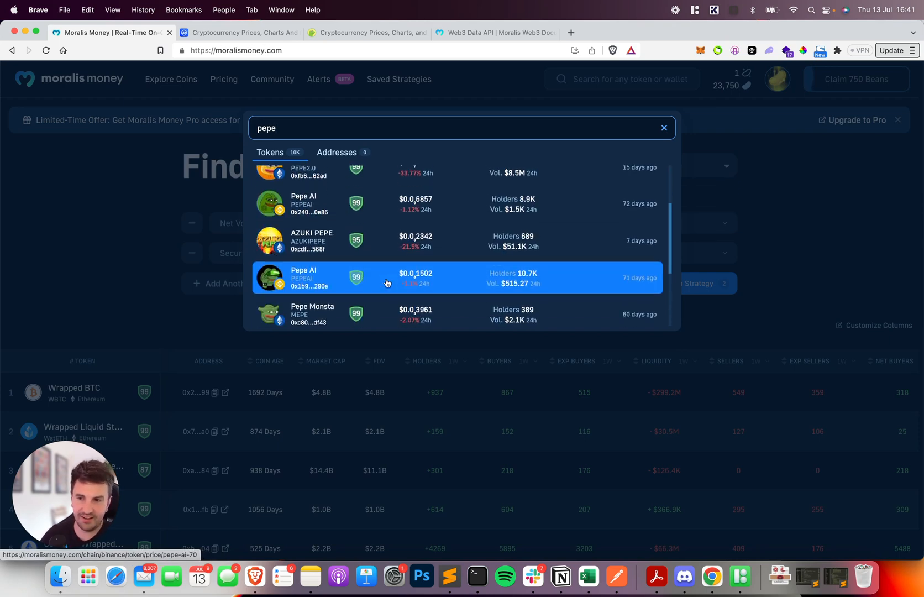
{"action": "scroll", "scroll_direction": "down", "scroll_amount": 3}
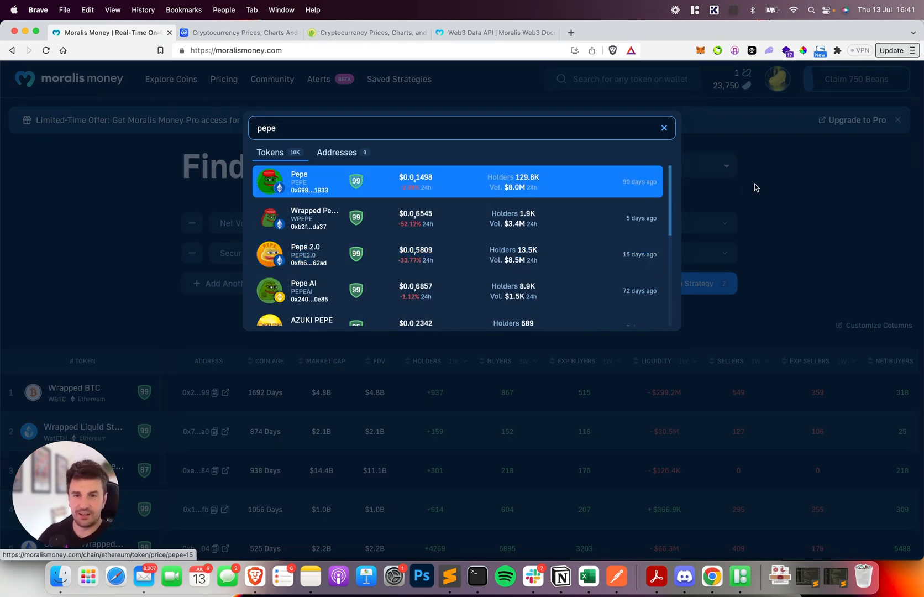
{"action": "mouse_move", "coordinate": [459, 195]}
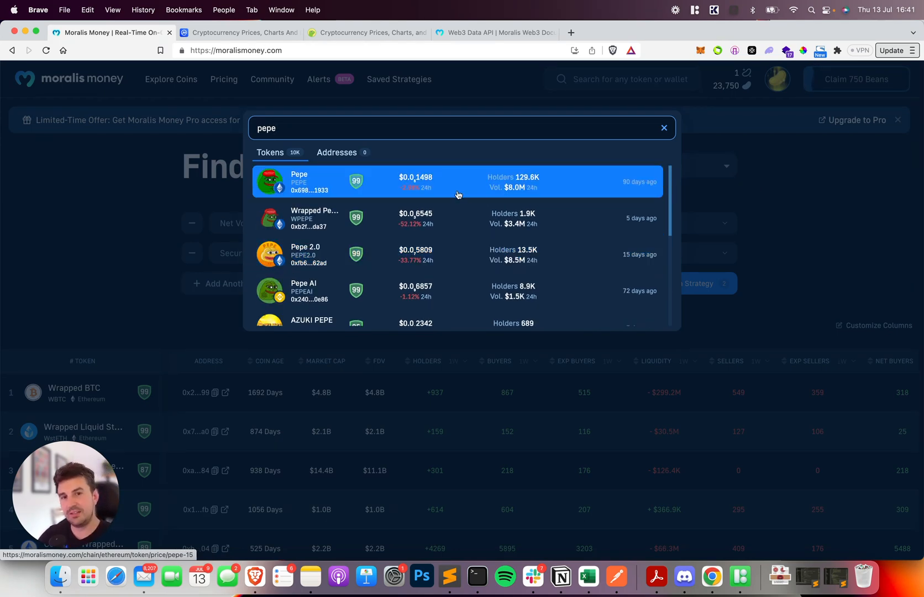
- Switch to the CoinMarketCap tab, then the CoinGecko market-cap price rankings tab
{"action": "left_click", "coordinate": [240, 33]}
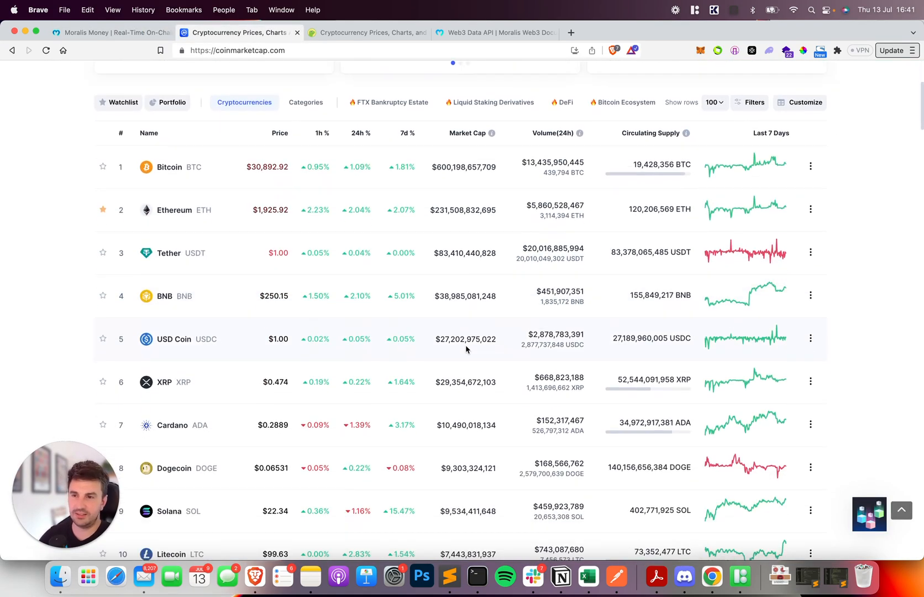
{"action": "left_click", "coordinate": [368, 32]}
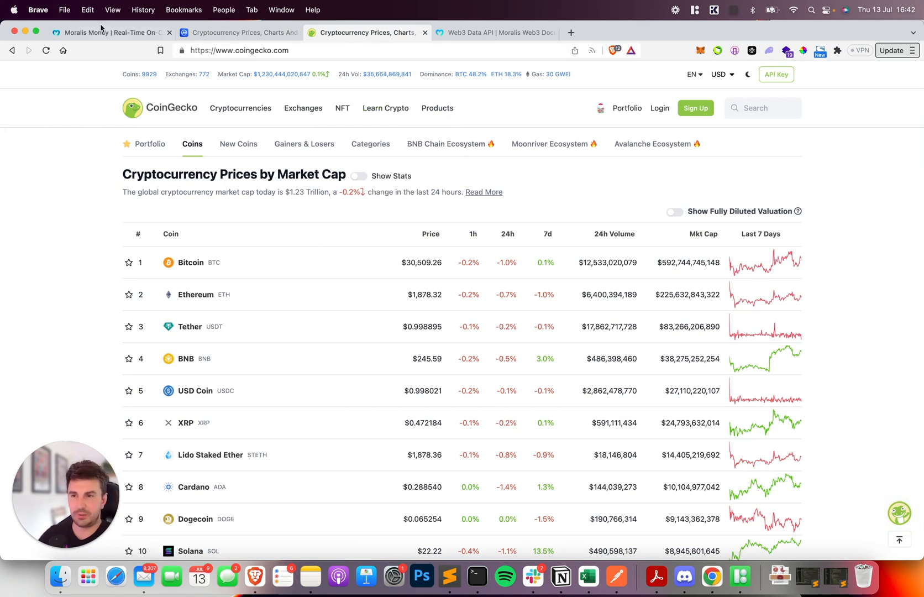
{"action": "mouse_move", "coordinate": [100, 32]}
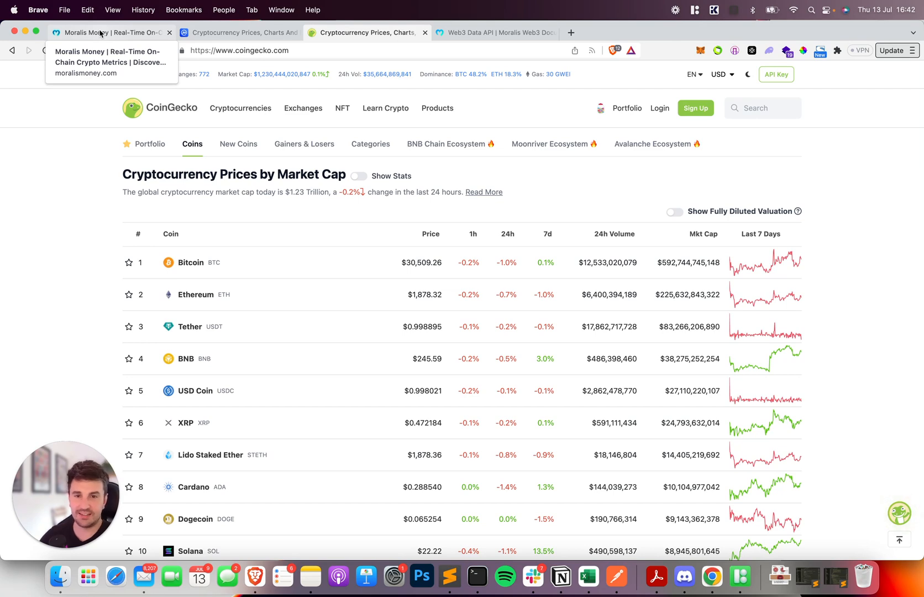
- Return to the Moralis Money tab showing the 'pepe' results with Pepe on top
{"action": "left_click", "coordinate": [108, 32]}
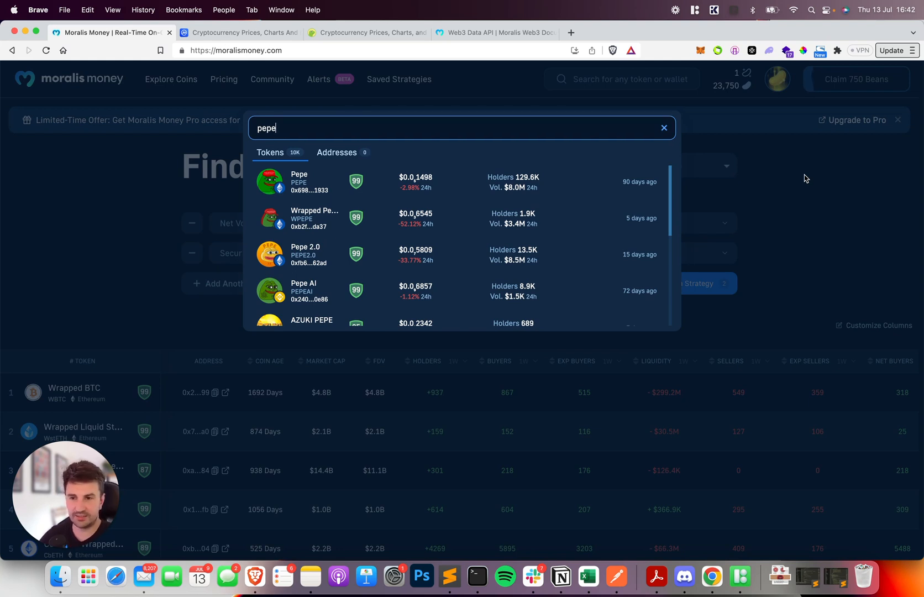
{"action": "mouse_move", "coordinate": [768, 169]}
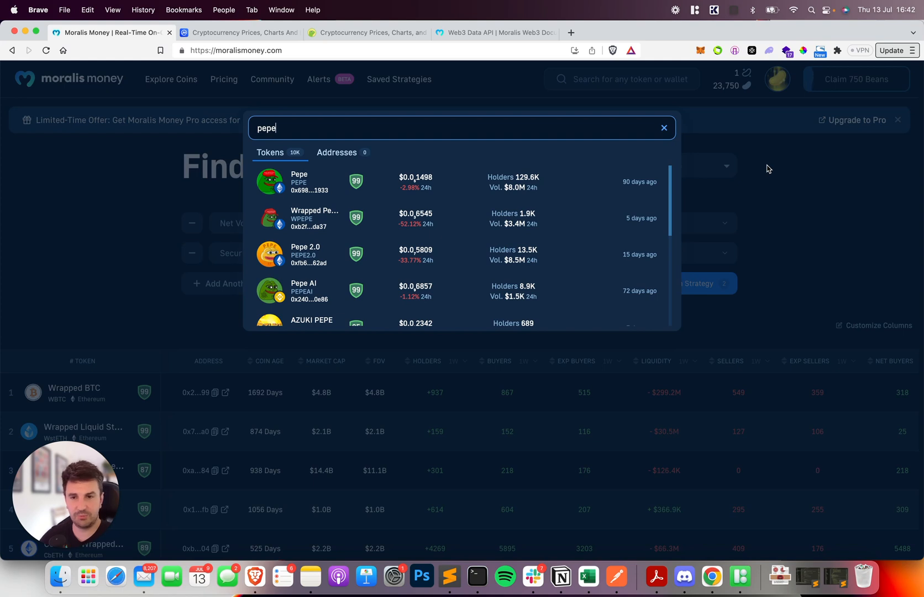
{"action": "mouse_move", "coordinate": [767, 169]}
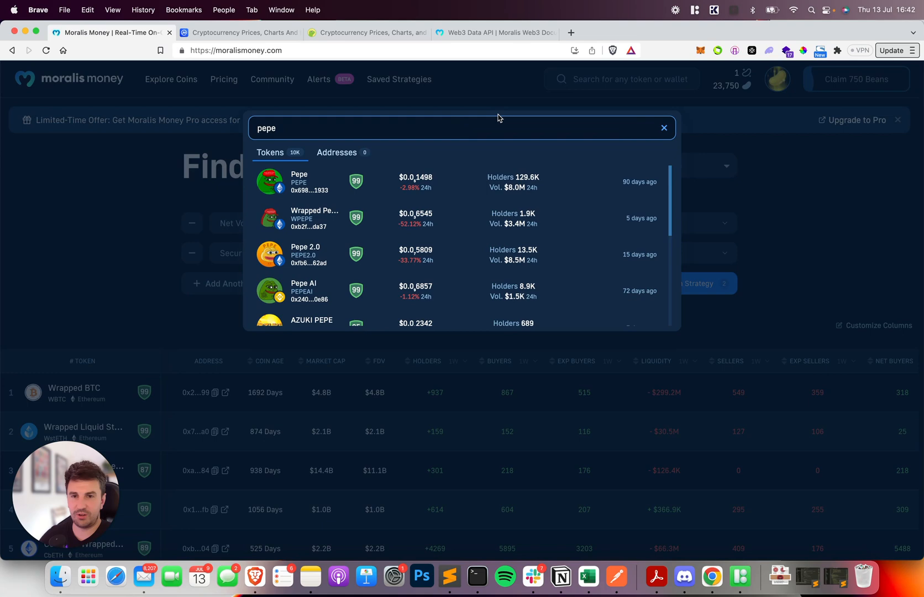
- Dismiss the 'pepe' dropdown to reveal the Find Undervalued Altcoins screener
{"action": "left_click", "coordinate": [664, 127]}
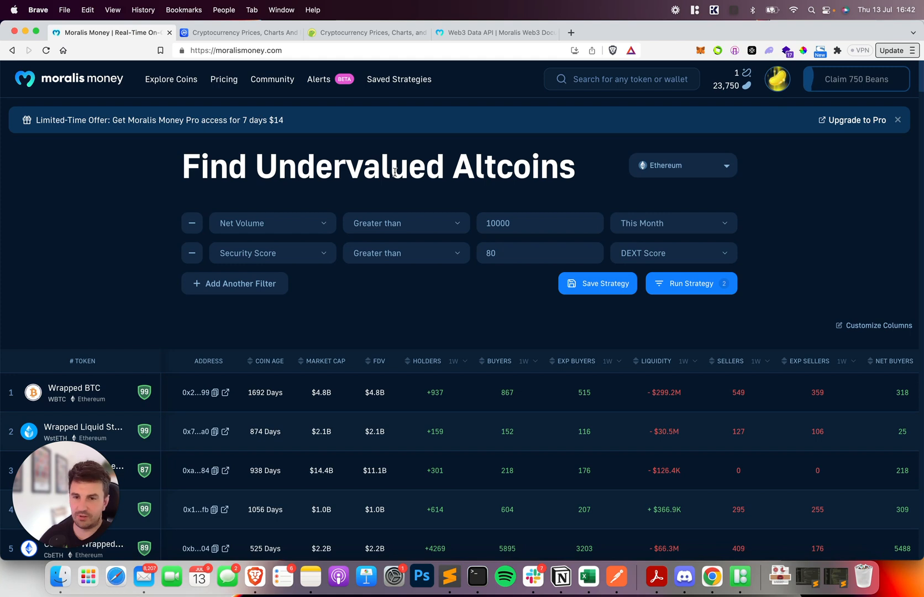
{"action": "mouse_move", "coordinate": [422, 125]}
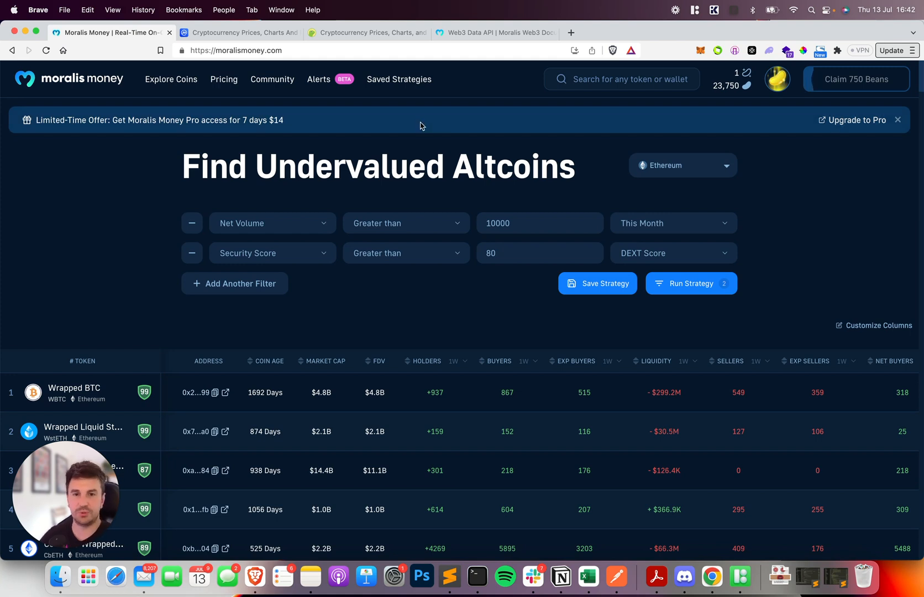